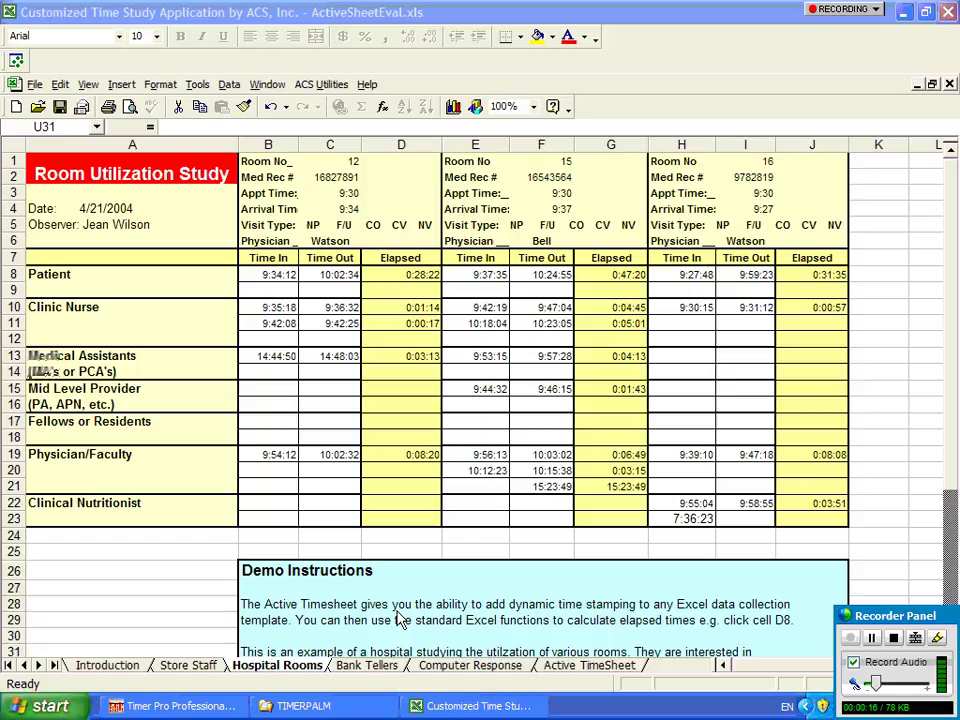
{"action": "mouse_move", "coordinate": [323, 489]}
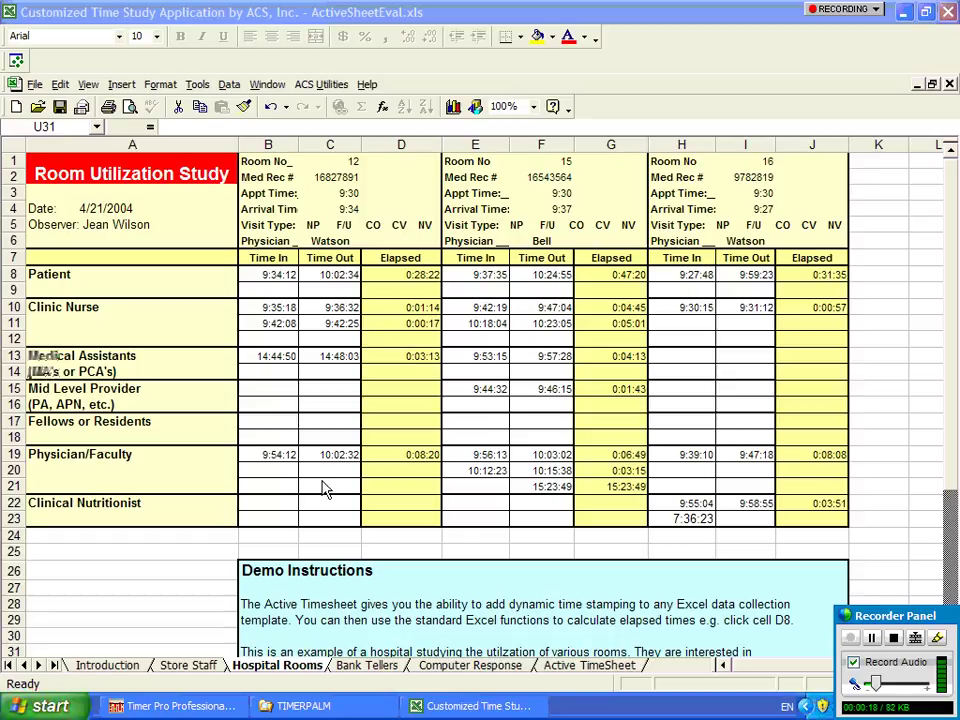
{"action": "mouse_move", "coordinate": [380, 362]}
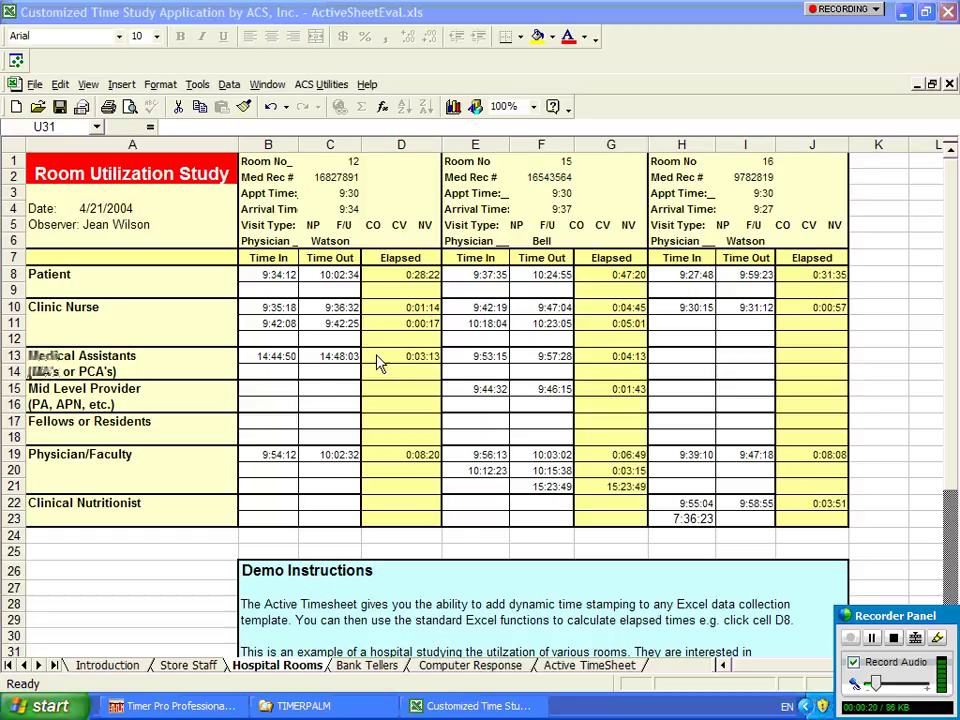
{"action": "mouse_move", "coordinate": [288, 437]}
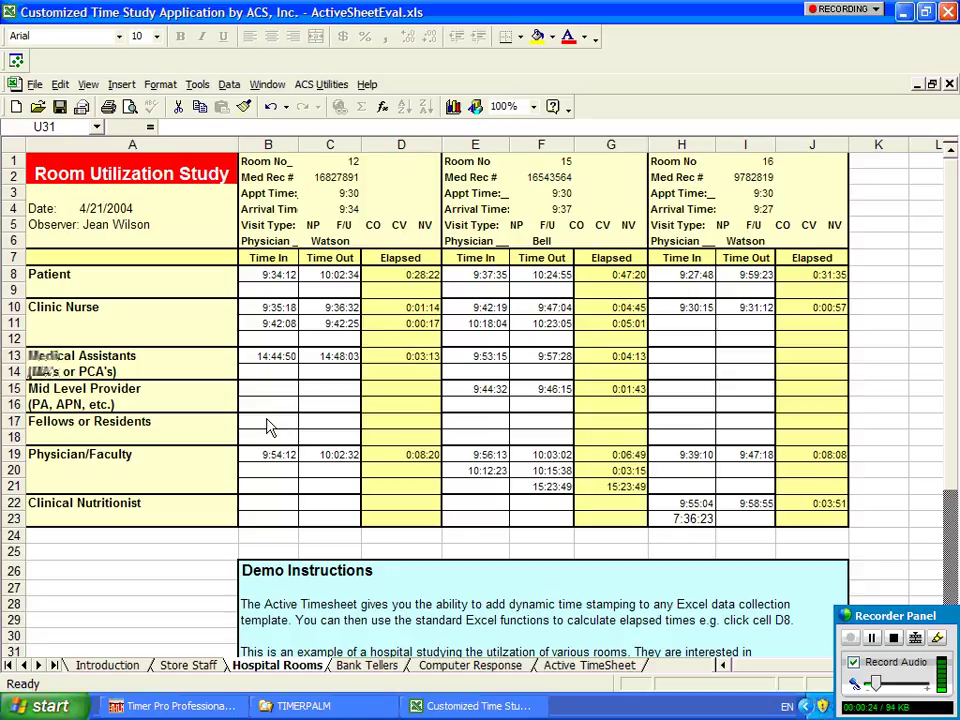
- Stamp room 12's Fellows or Residents time in 18:56:09 and time out 18:56:13
{"action": "left_click", "coordinate": [268, 421]}
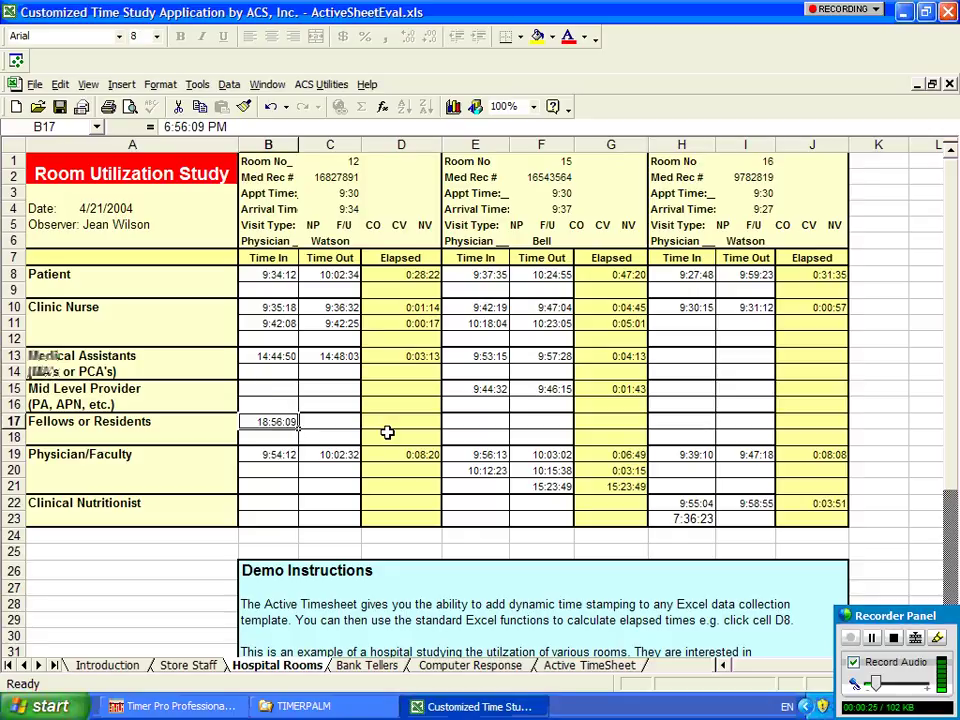
{"action": "mouse_move", "coordinate": [345, 421]}
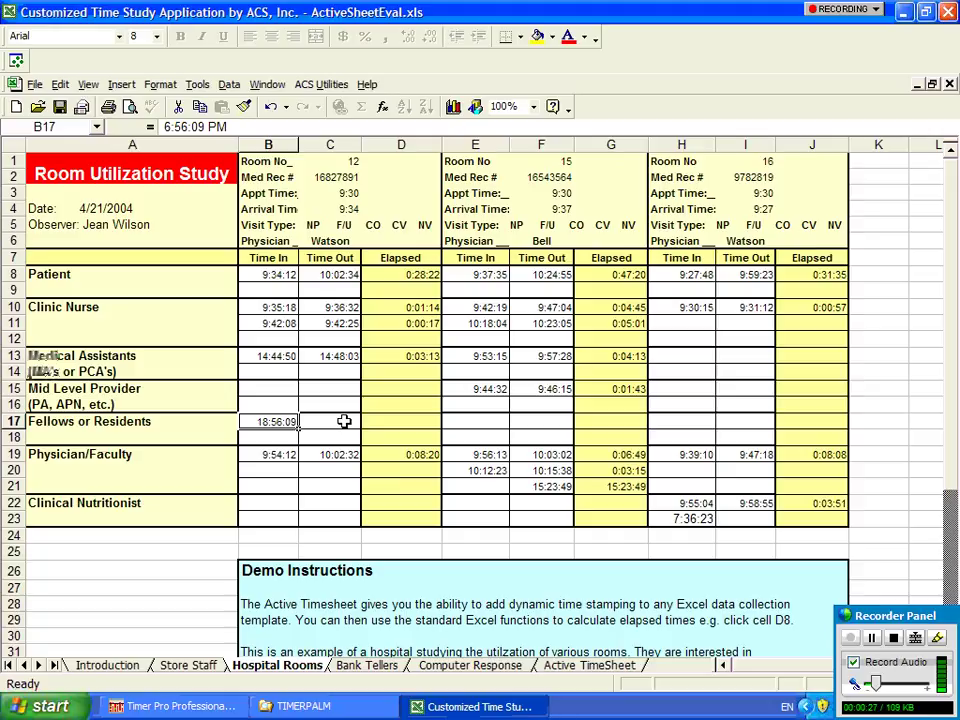
{"action": "left_click", "coordinate": [330, 421]}
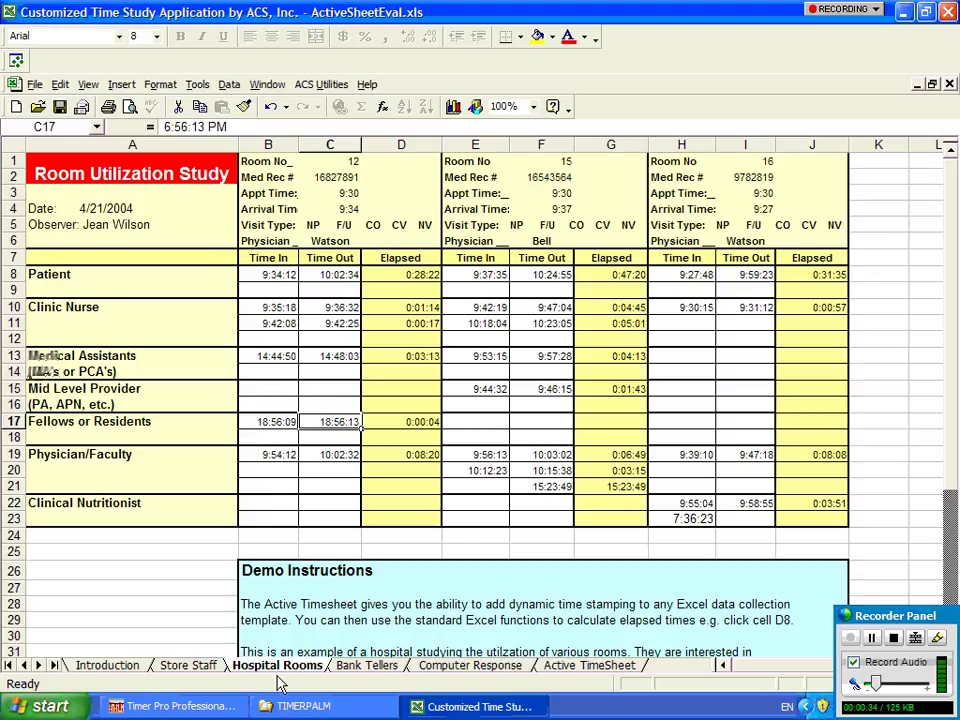
- On Bank Tellers, stamp row 12's end time 18:56:25 and check the 0:00:03 elapsed formula
{"action": "left_click", "coordinate": [366, 665]}
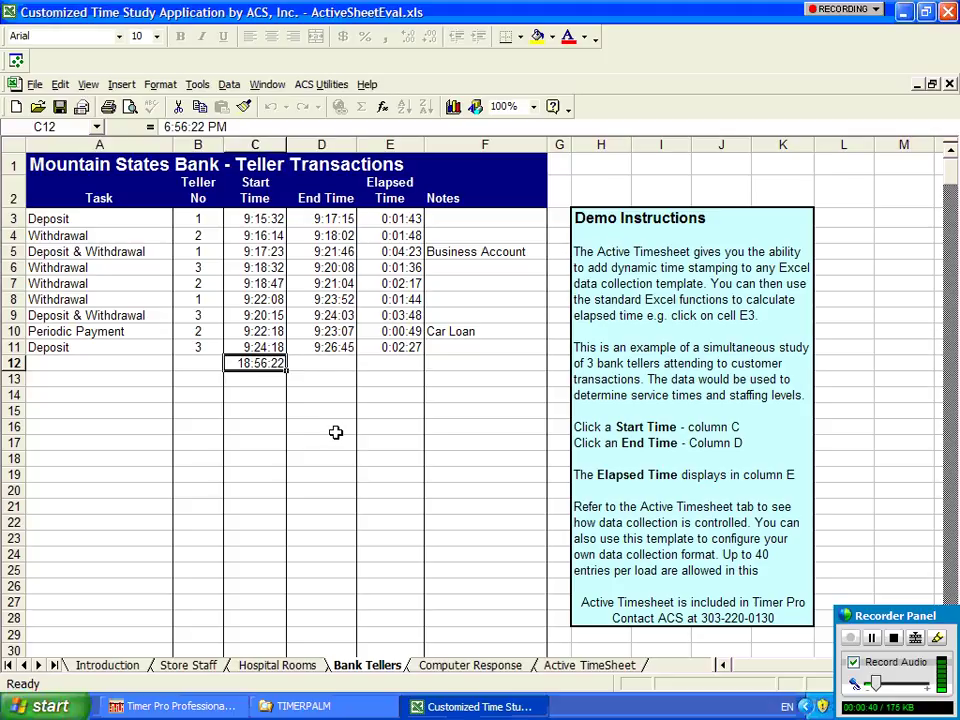
{"action": "left_click", "coordinate": [321, 363]}
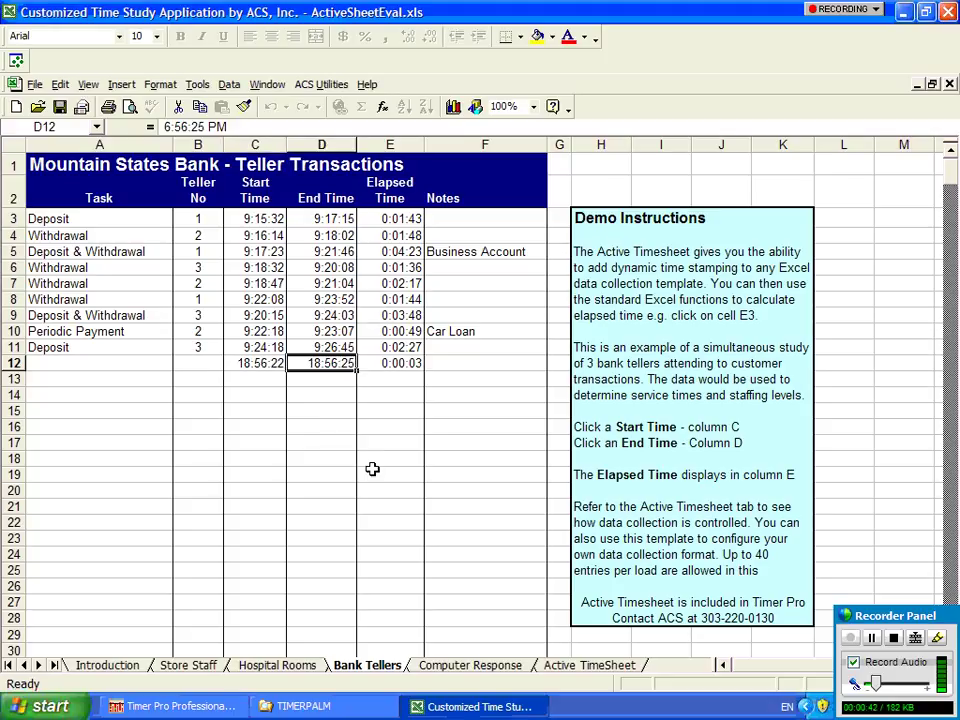
{"action": "left_click", "coordinate": [390, 362]}
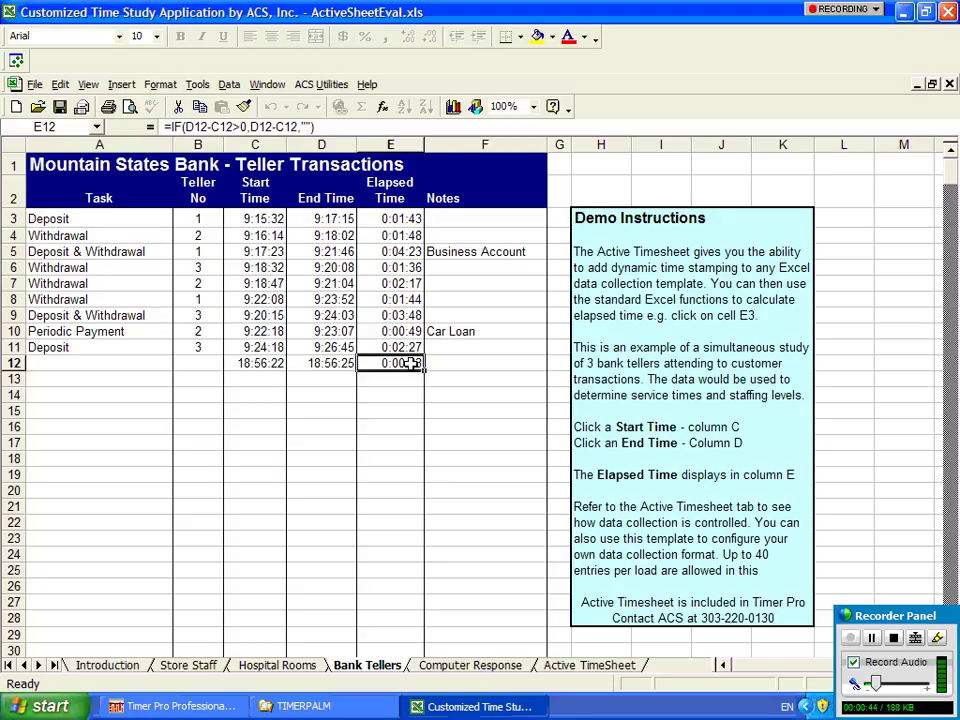